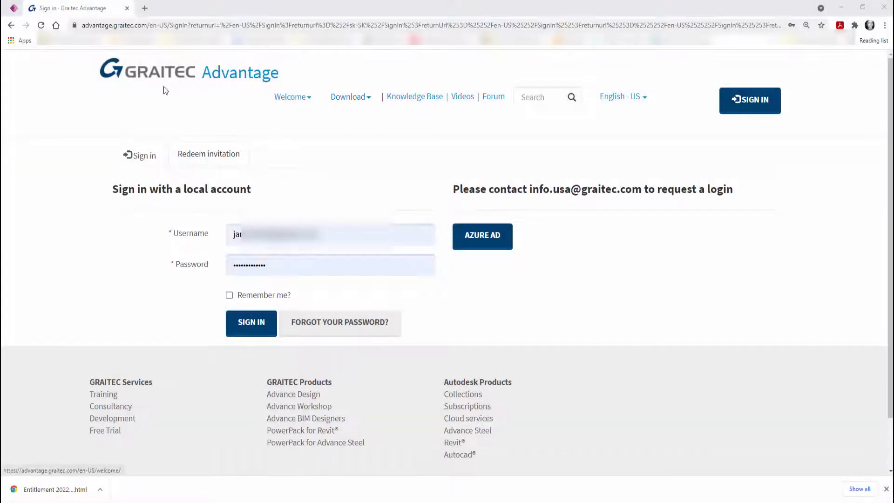
pyautogui.moveTo(241, 74)
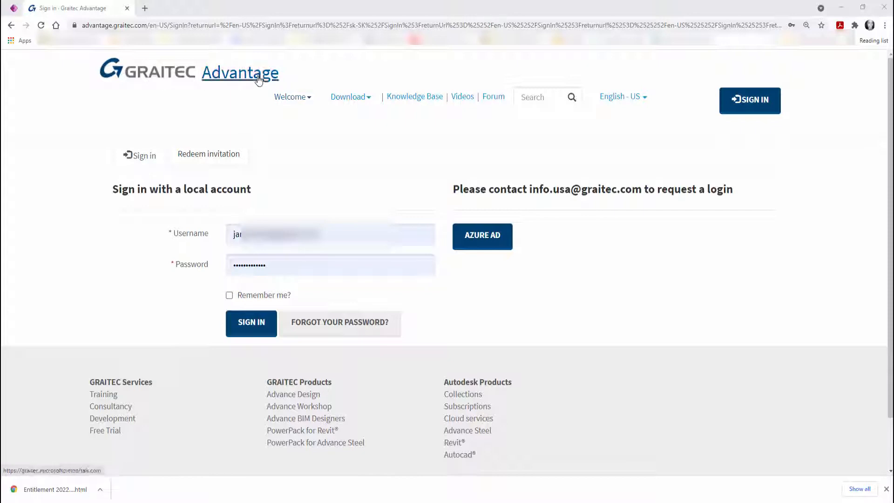
pyautogui.moveTo(309, 102)
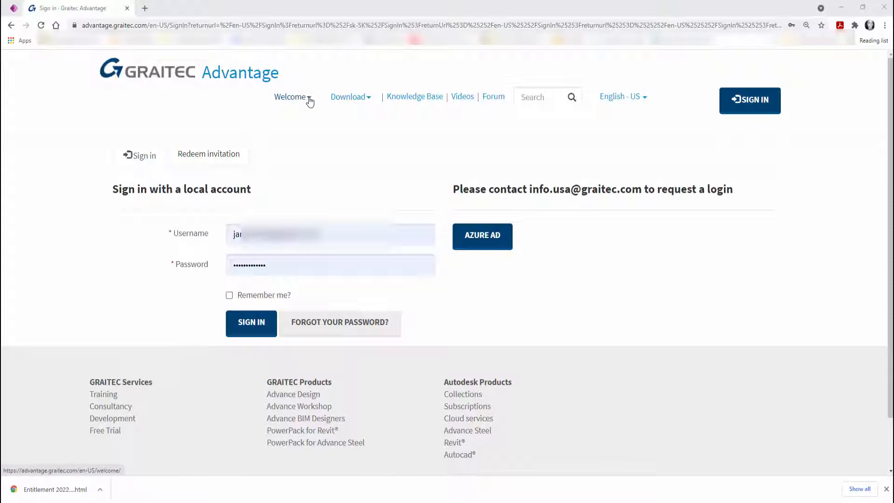
# - Open the Welcome menu, then show the Download menu's categories
pyautogui.click(292, 96)
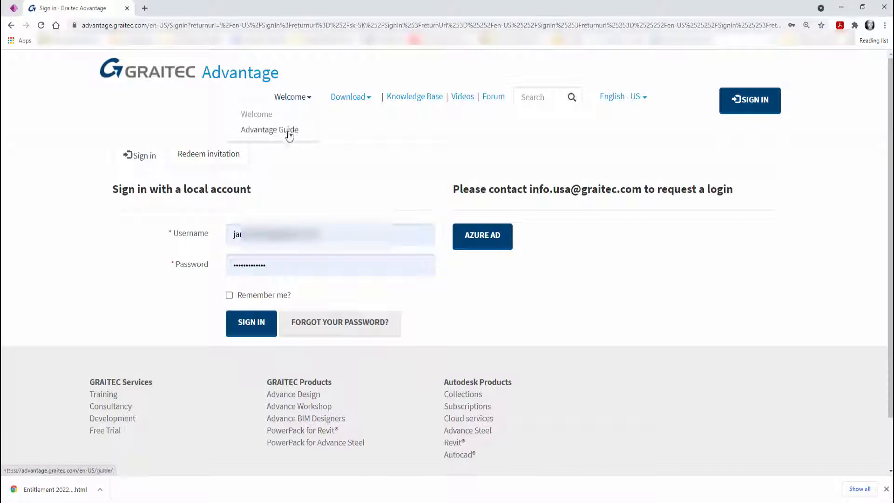
pyautogui.moveTo(326, 132)
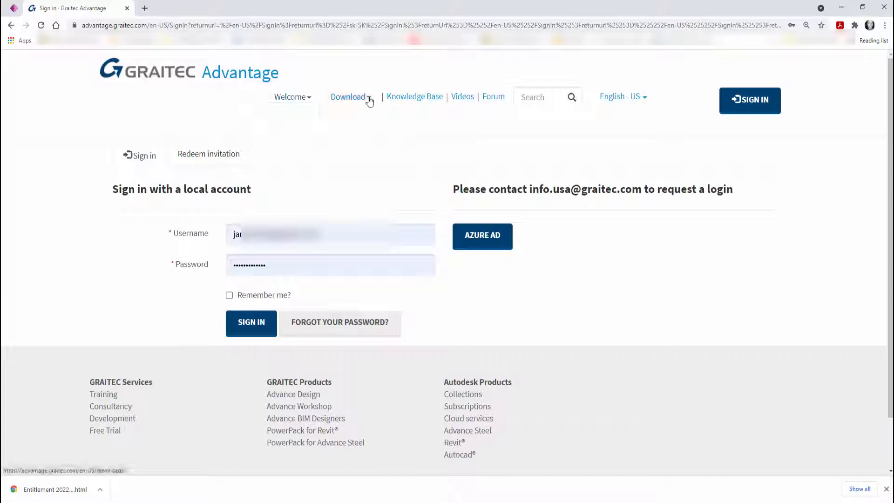
pyautogui.click(348, 96)
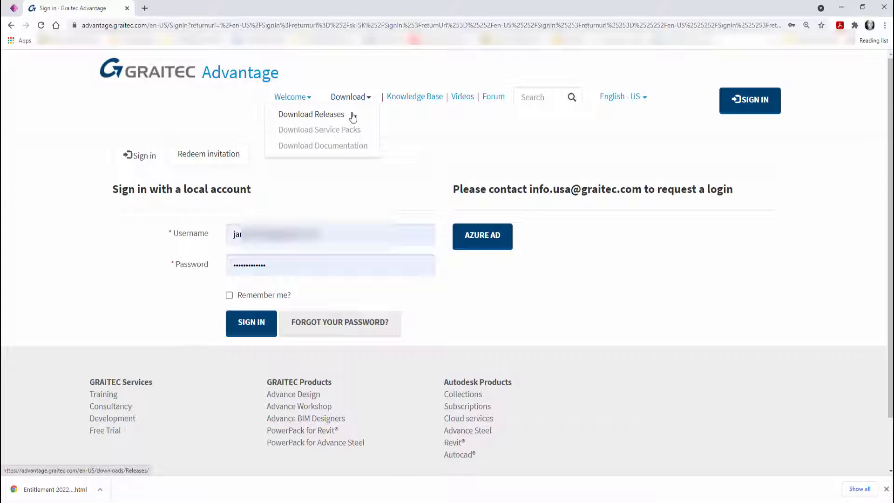
pyautogui.moveTo(345, 129)
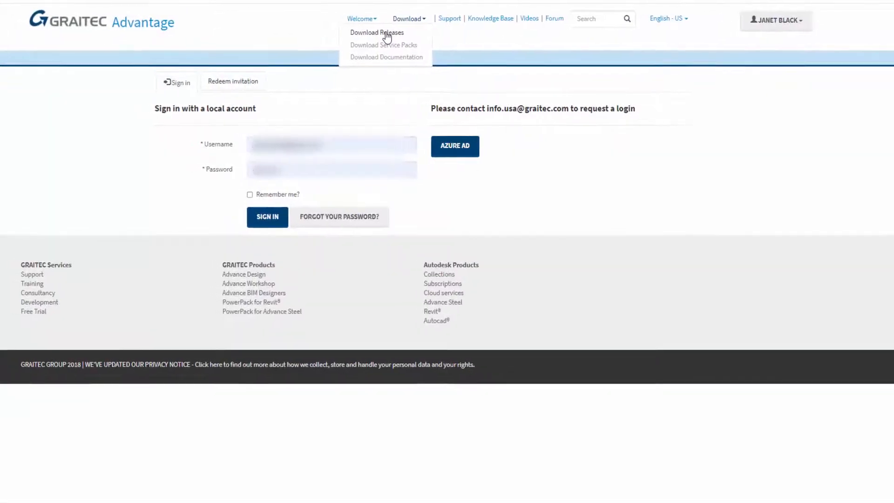
# - List Download Releases for PowerPack for Autodesk Advance Steel, filtered to version 2022
pyautogui.click(377, 32)
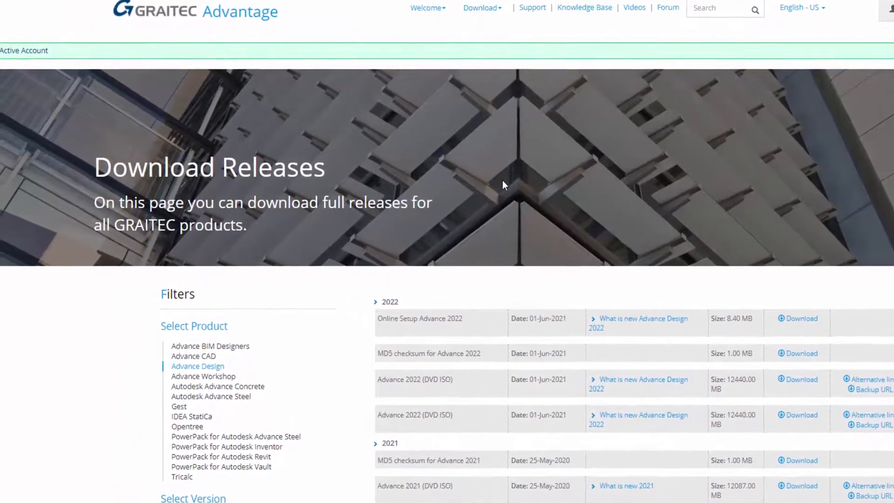
pyautogui.scroll(-3)
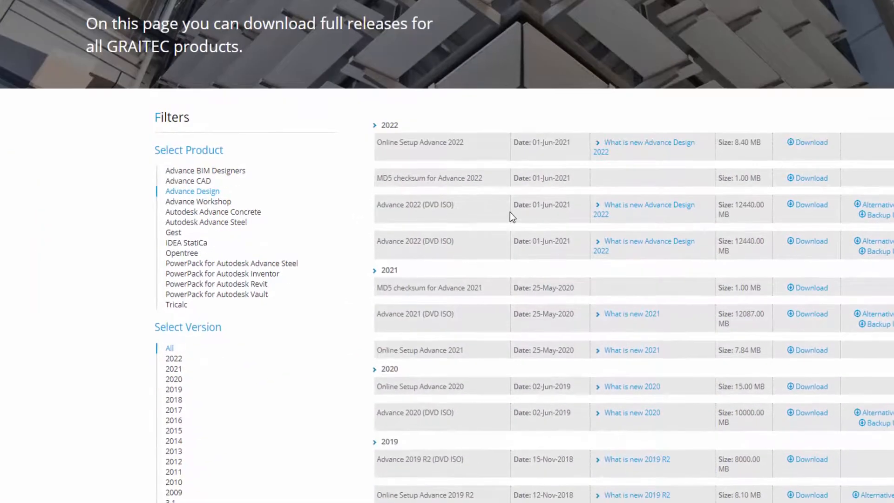
pyautogui.scroll(-3)
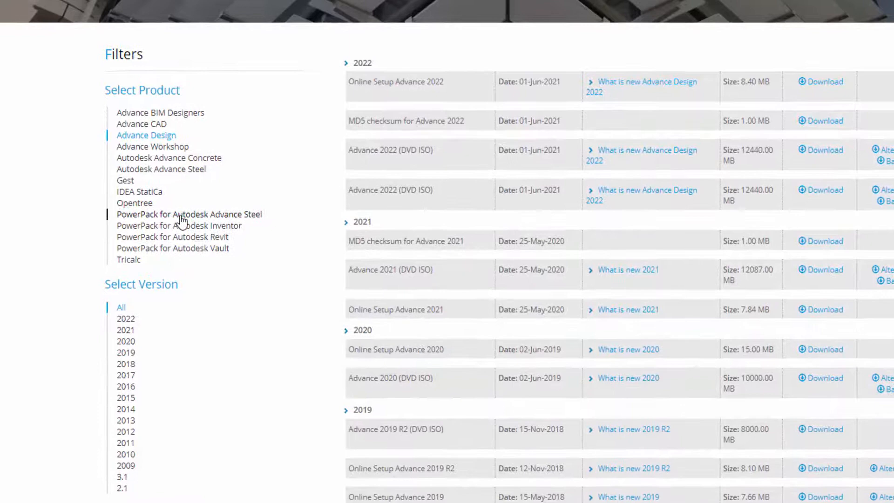
pyautogui.scroll(-3)
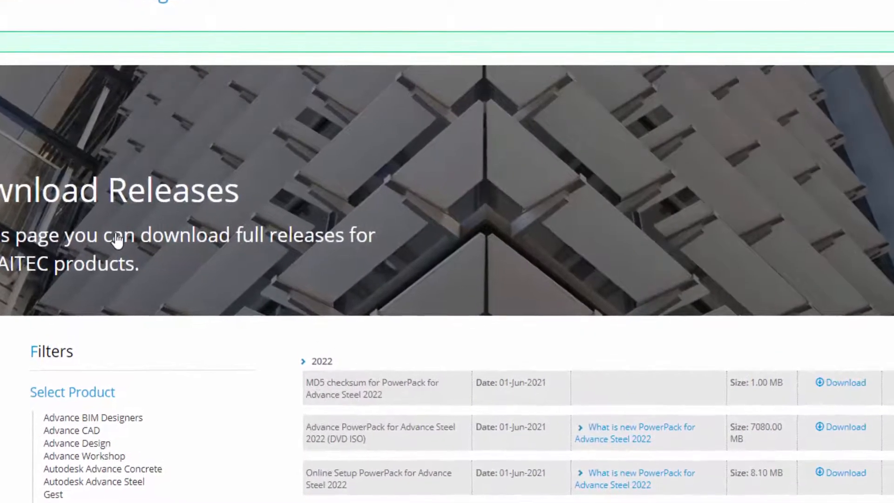
pyautogui.scroll(-3)
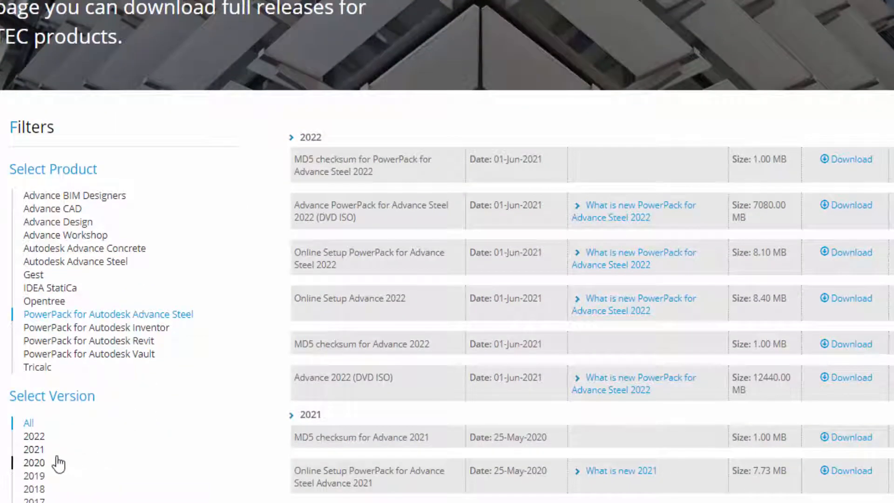
pyautogui.moveTo(33, 437)
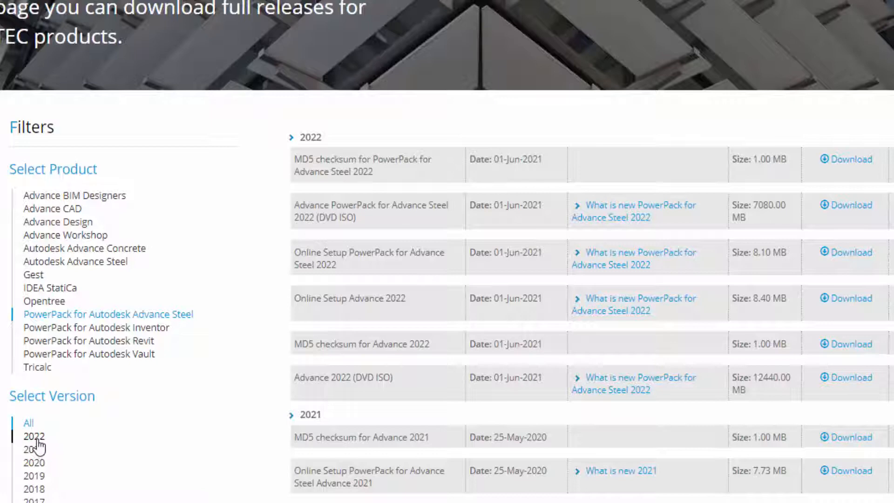
pyautogui.click(34, 436)
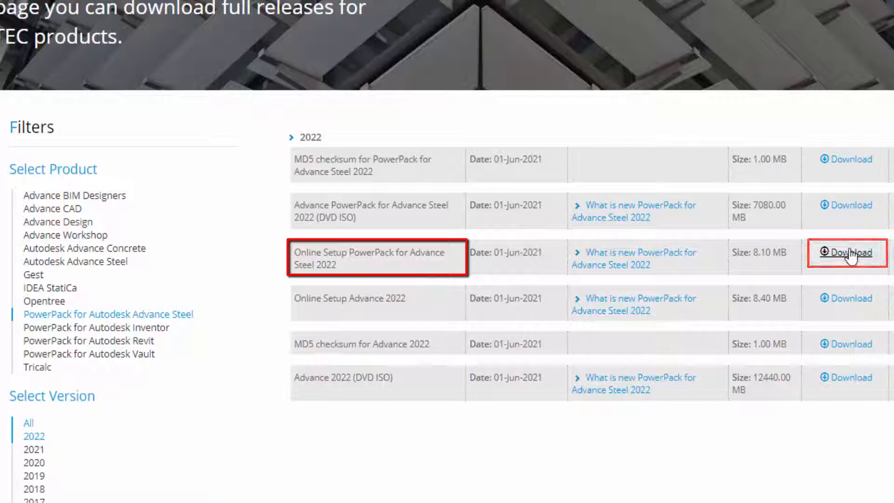
# - Download the Online Setup PowerPack for Advance Steel 2022 installer and show its file options
pyautogui.click(847, 253)
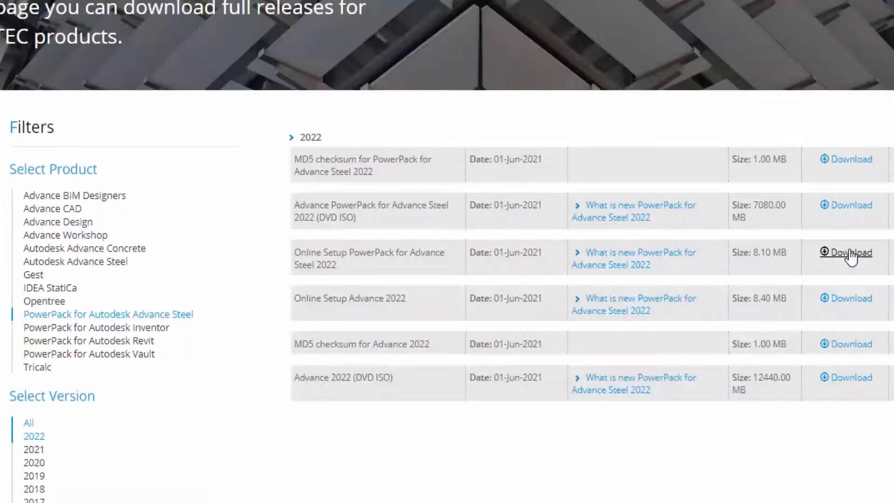
pyautogui.click(850, 252)
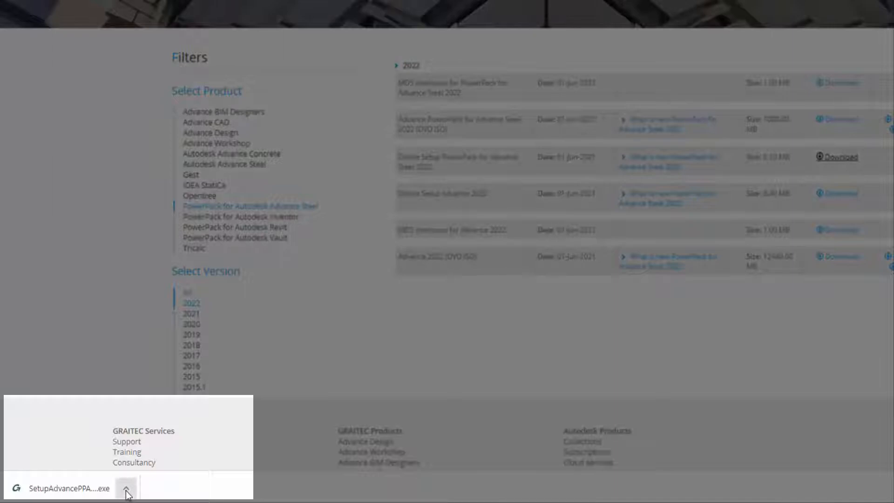
pyautogui.click(127, 489)
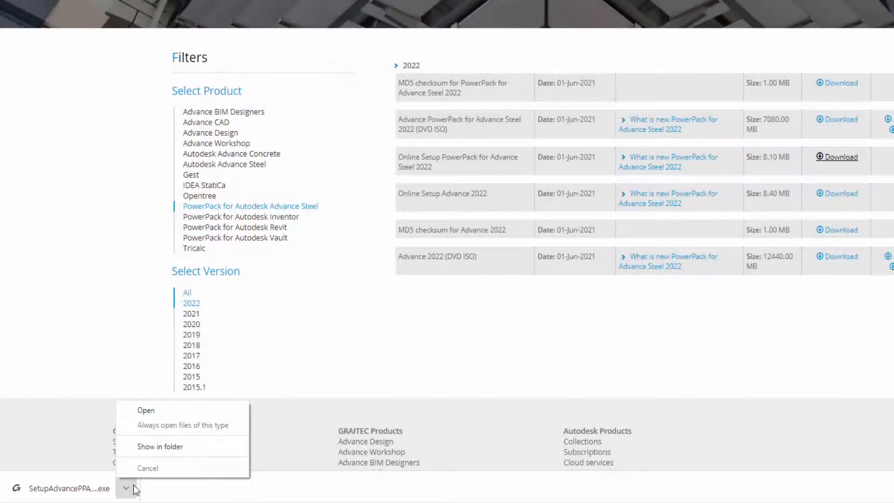
pyautogui.moveTo(146, 410)
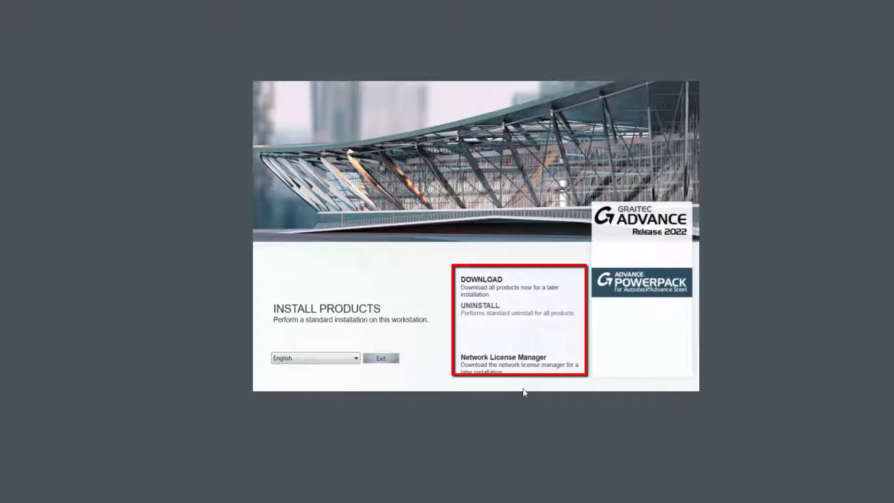
pyautogui.moveTo(478, 287)
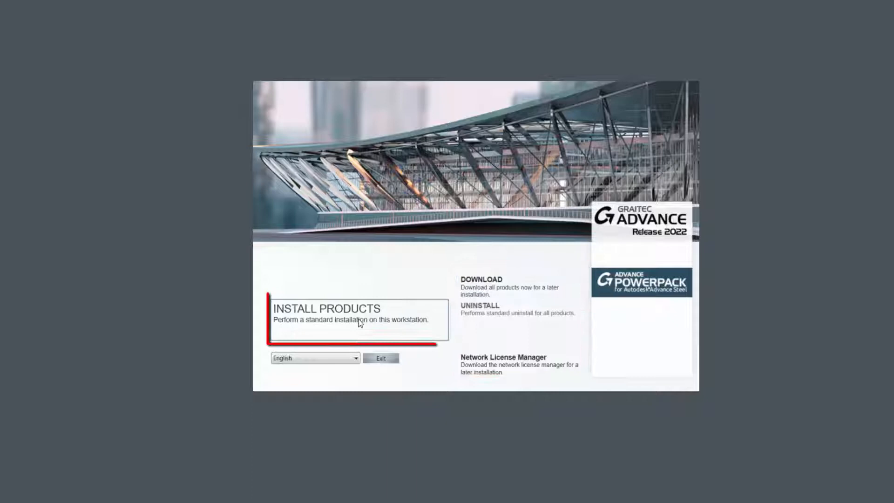
# - Run a standard PowerPack installation and exit the installer when it completes
pyautogui.click(327, 309)
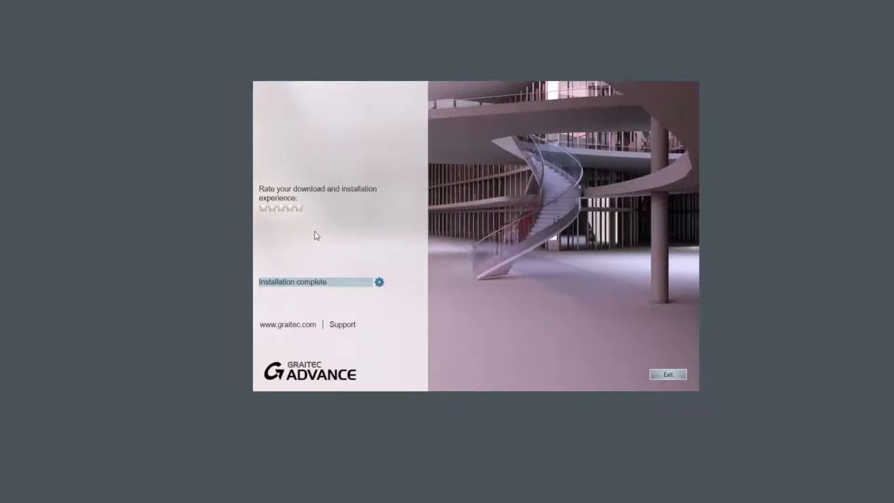
pyautogui.click(299, 208)
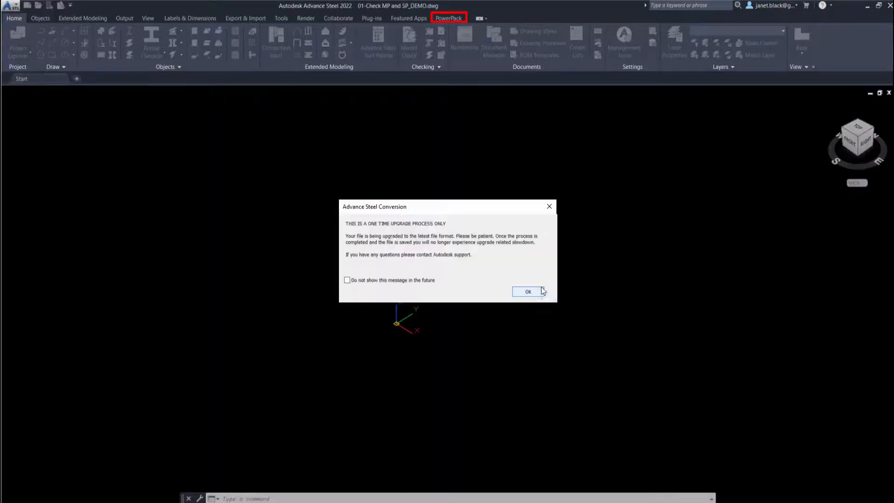
# - Accept the one-time upgrade for the 01-Check MP and SP_DEMO model
pyautogui.click(527, 291)
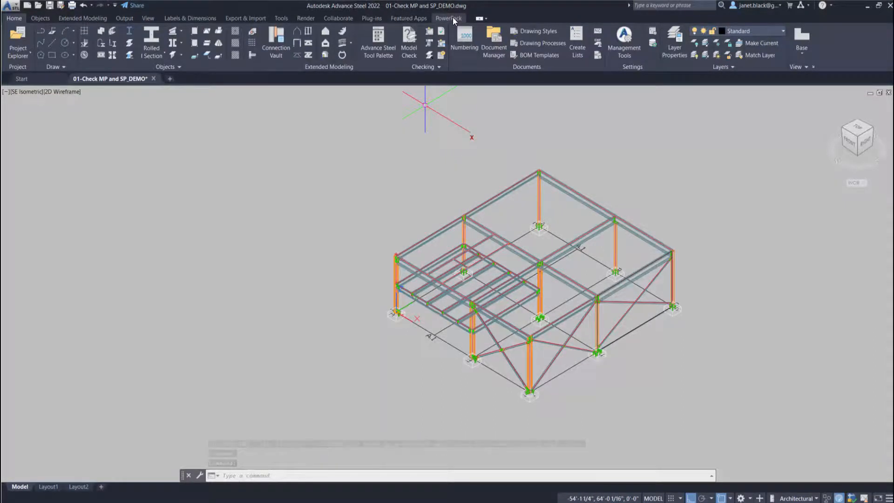
# - Choose License Utility from the PowerPack tab's Learn dropdown
pyautogui.click(449, 18)
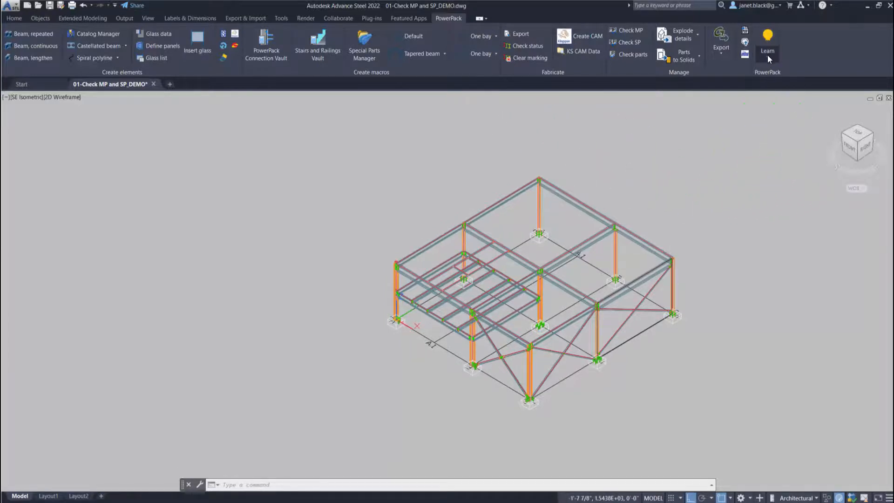
pyautogui.click(768, 51)
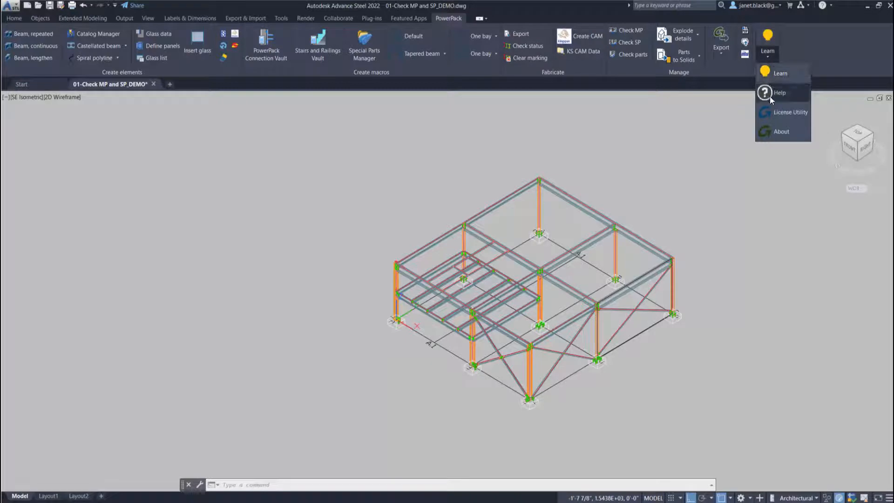
pyautogui.moveTo(791, 112)
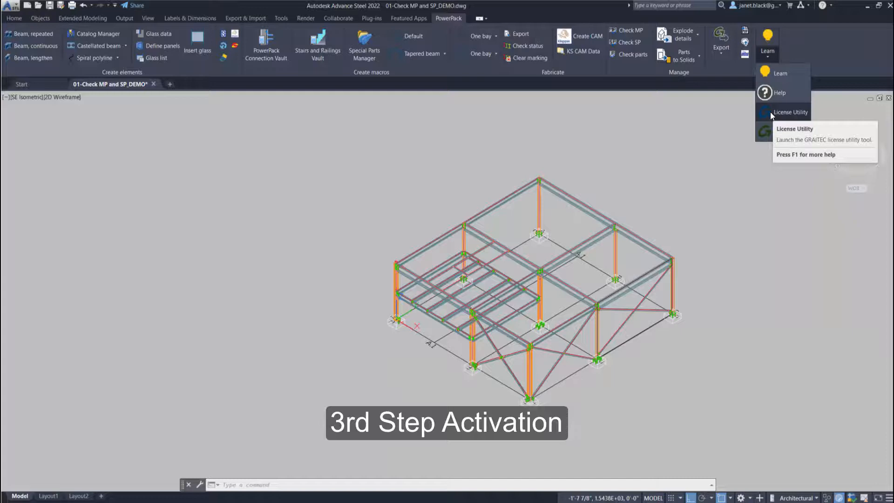
pyautogui.click(791, 112)
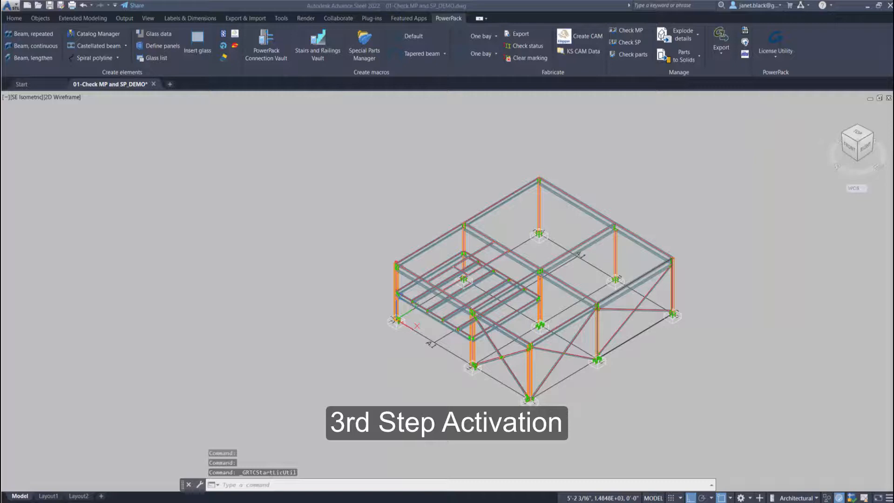
pyautogui.click(776, 45)
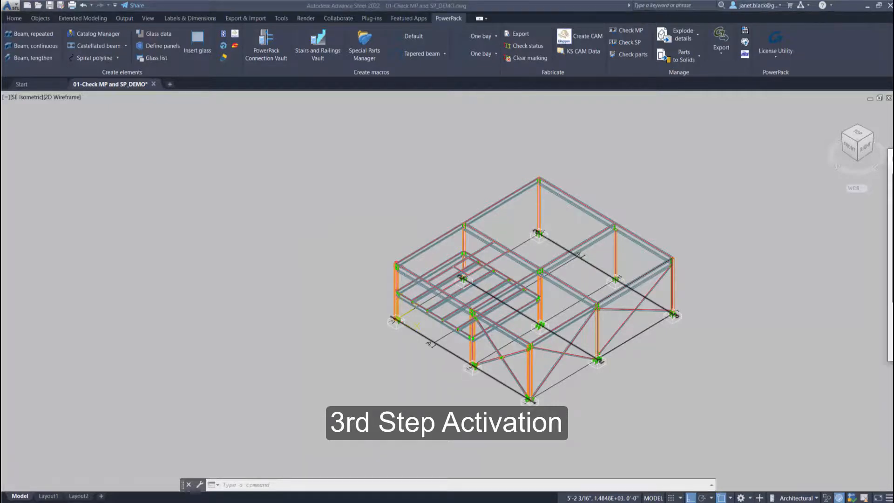
# - Launch License Utility from the ribbon and move its window further left
pyautogui.click(775, 43)
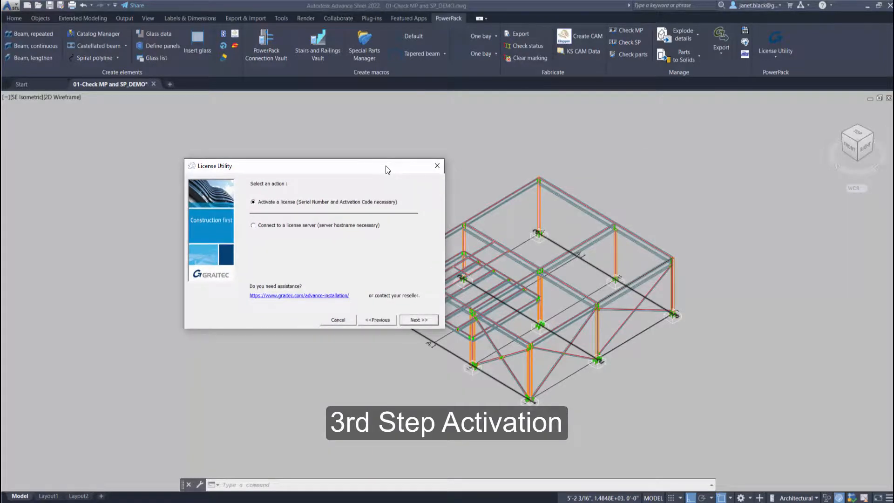
pyautogui.moveTo(388, 165); pyautogui.dragTo(319, 164)
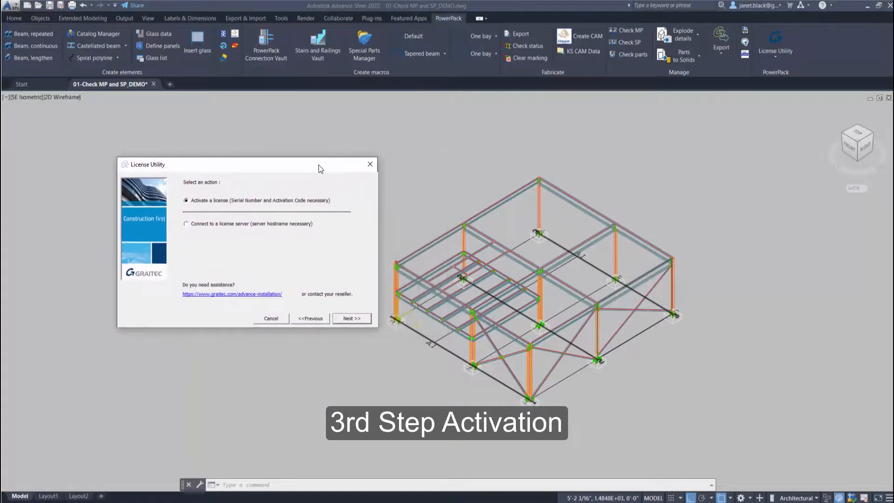